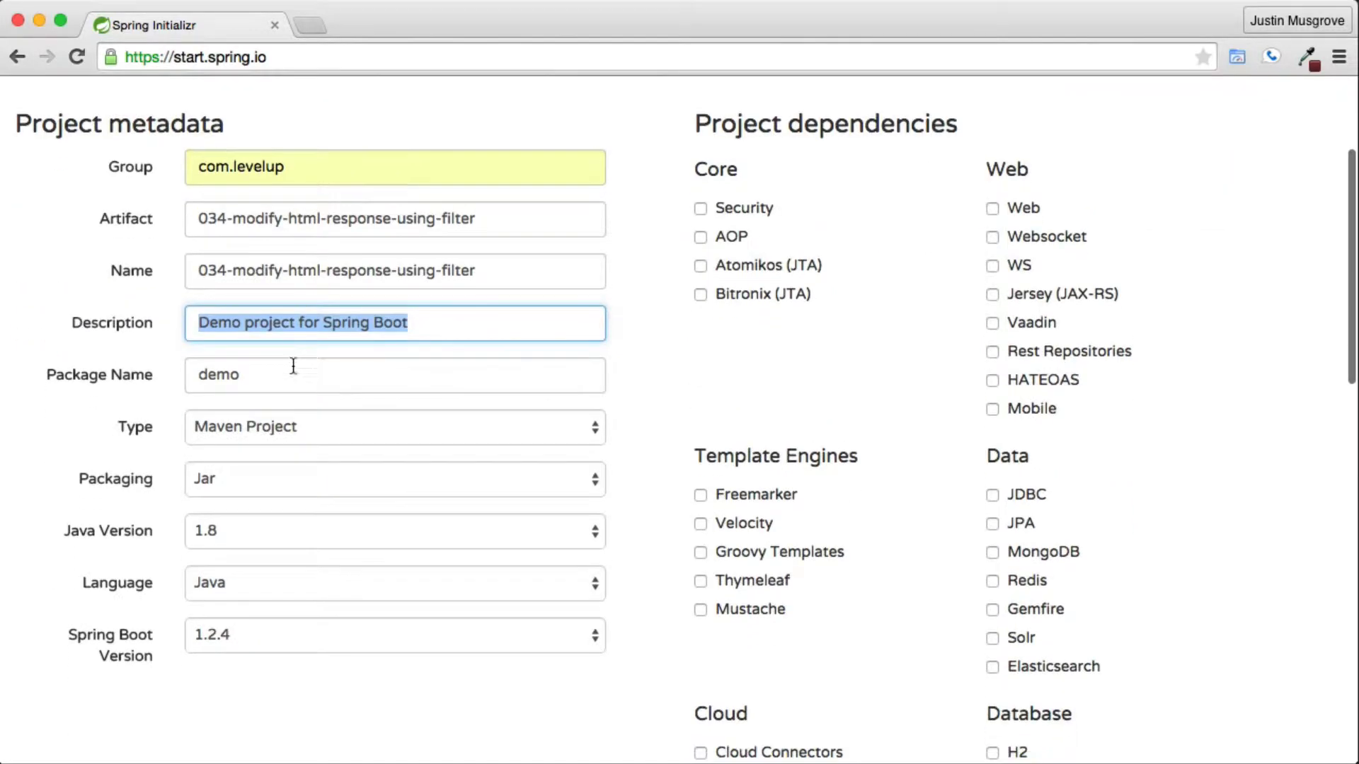
Set the Initializr package name to com.levelup and scroll down to the dependency checkboxes
type("com.levelup")
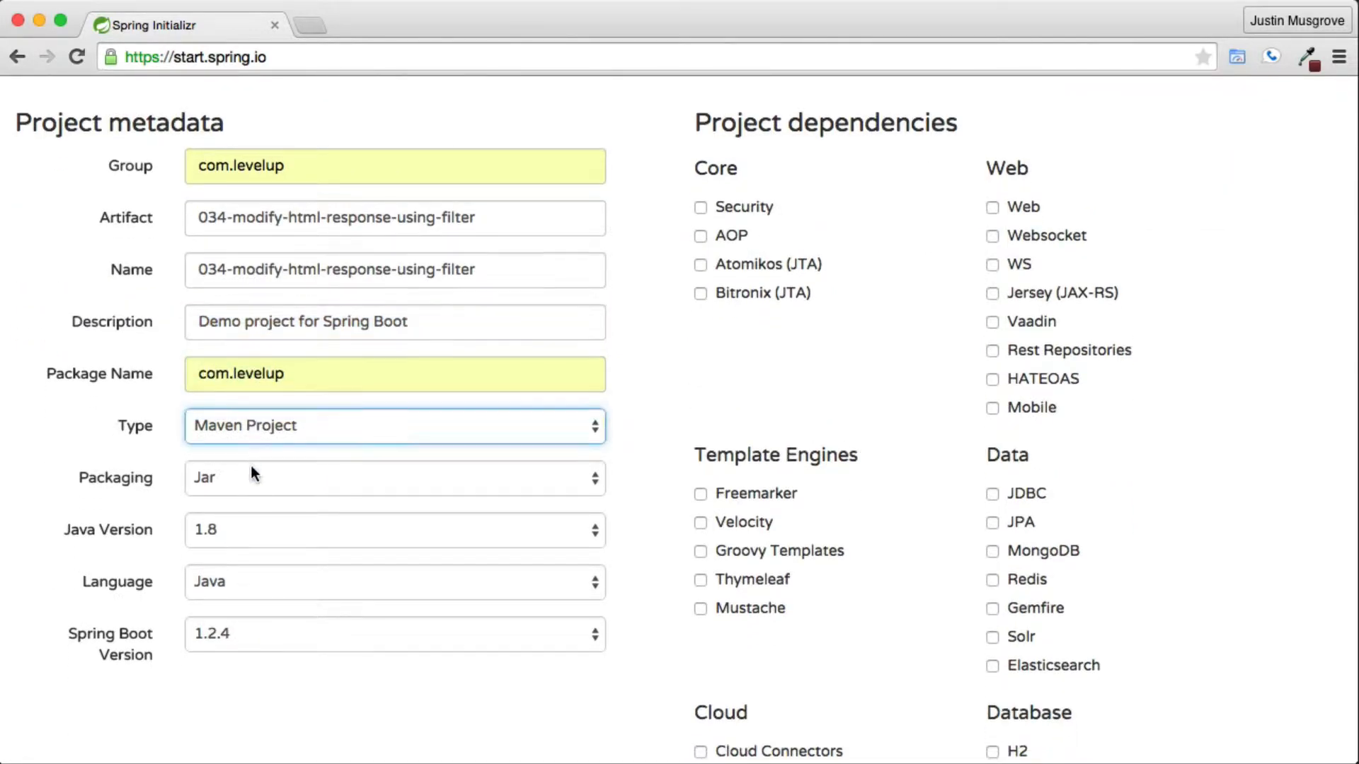
scroll("down", 3)
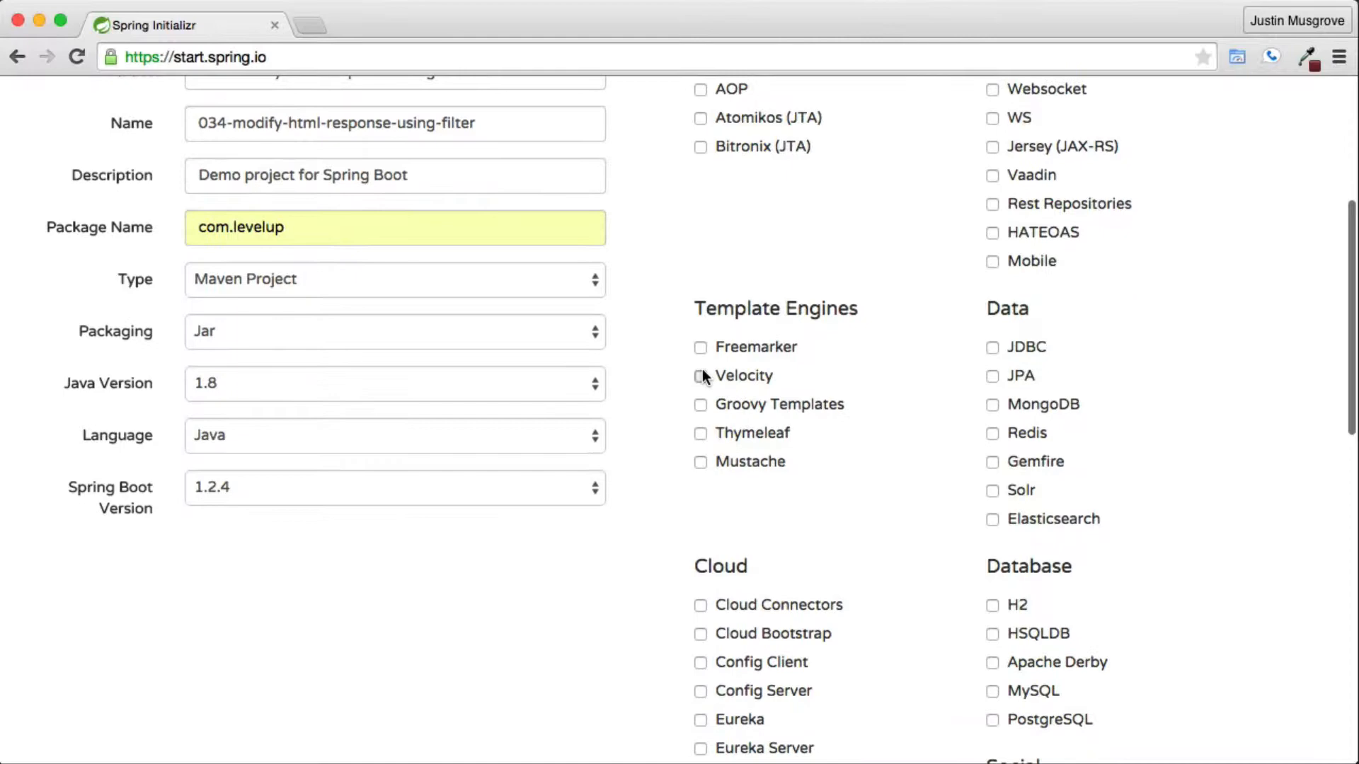
left_click(677, 505)
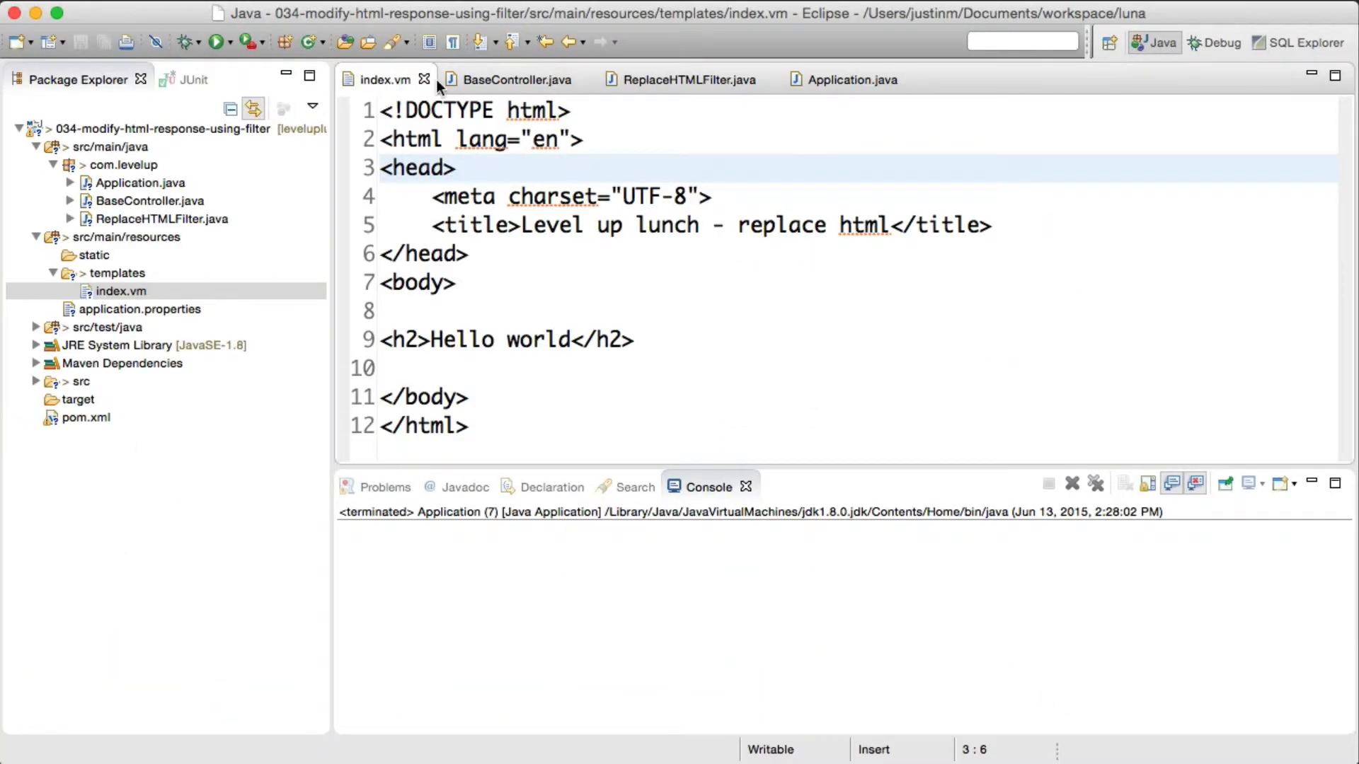
Review index.vm, BaseController, ReplaceHTMLFilter and Application sources, then select the com.levelup package
left_click(517, 80)
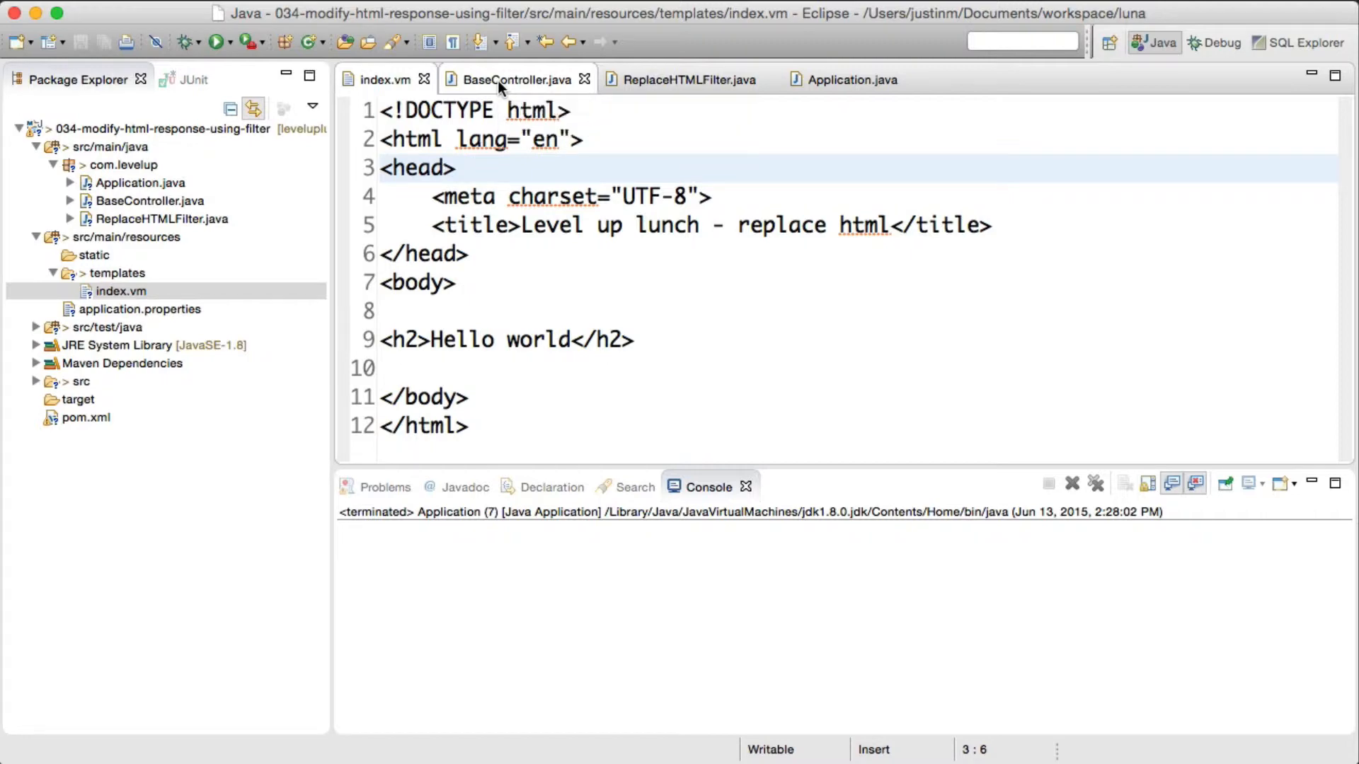
left_click(513, 79)
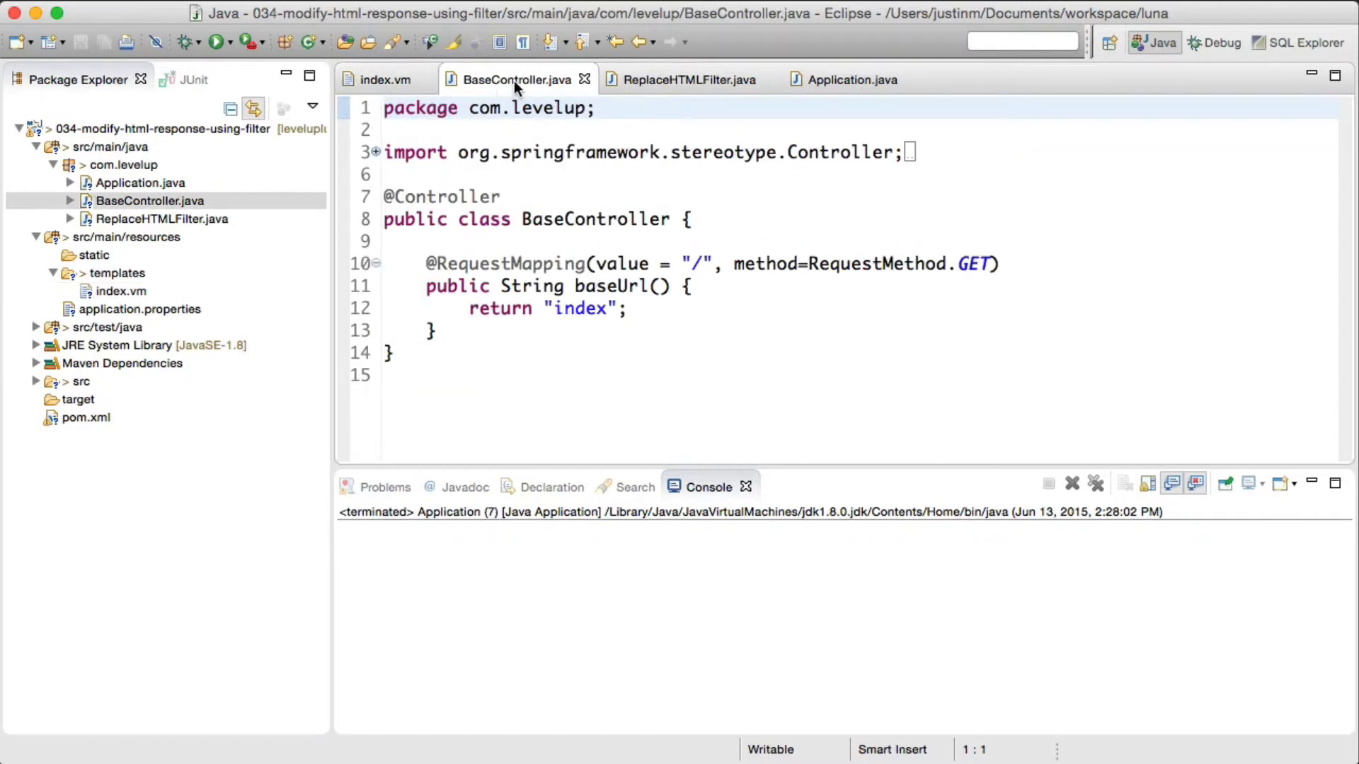
left_click(690, 79)
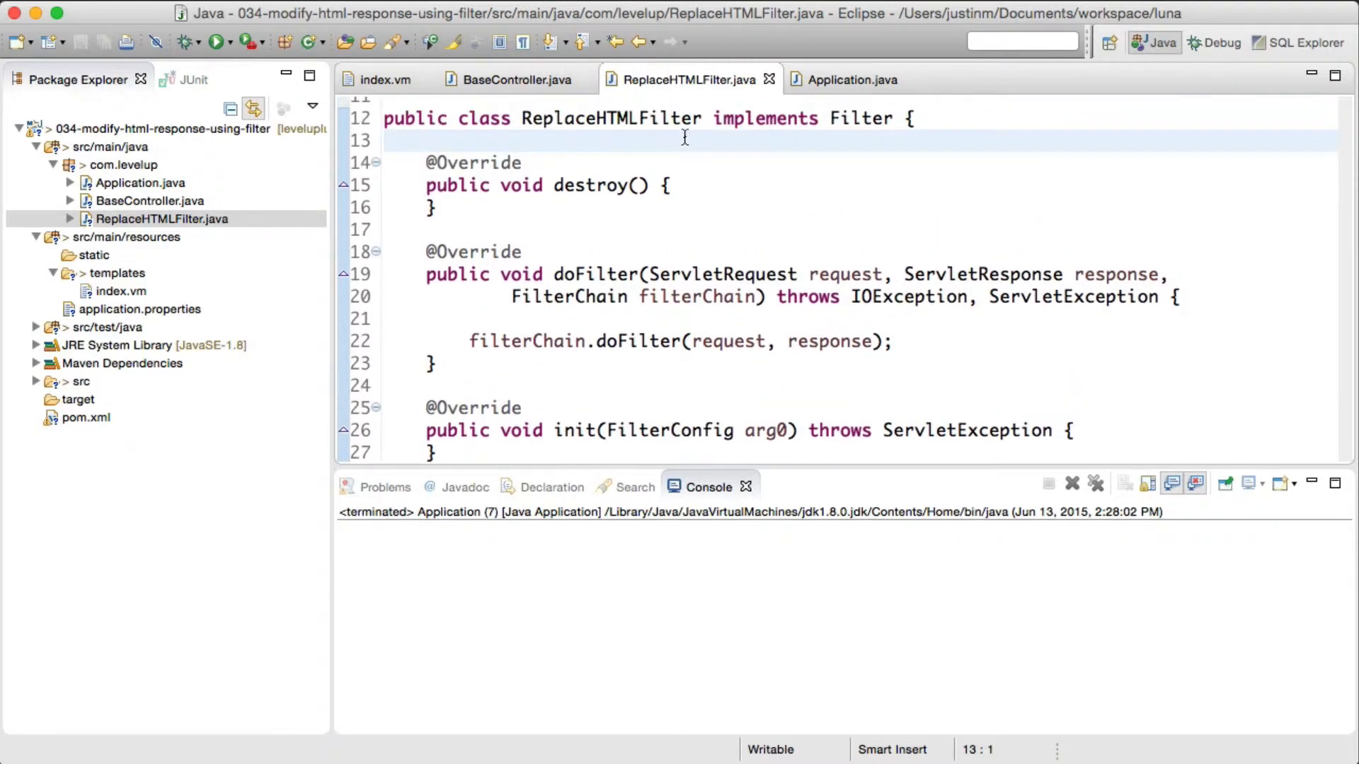
left_click(852, 79)
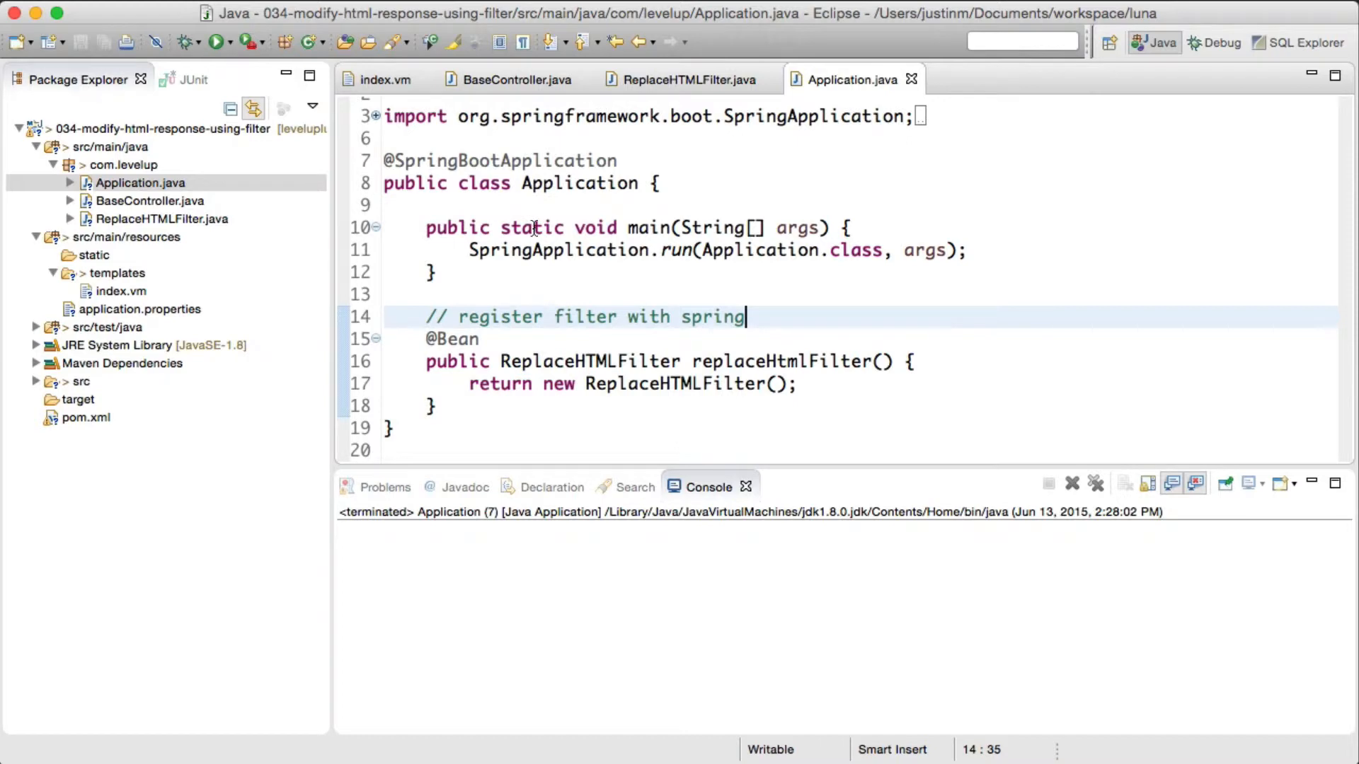
left_click(219, 42)
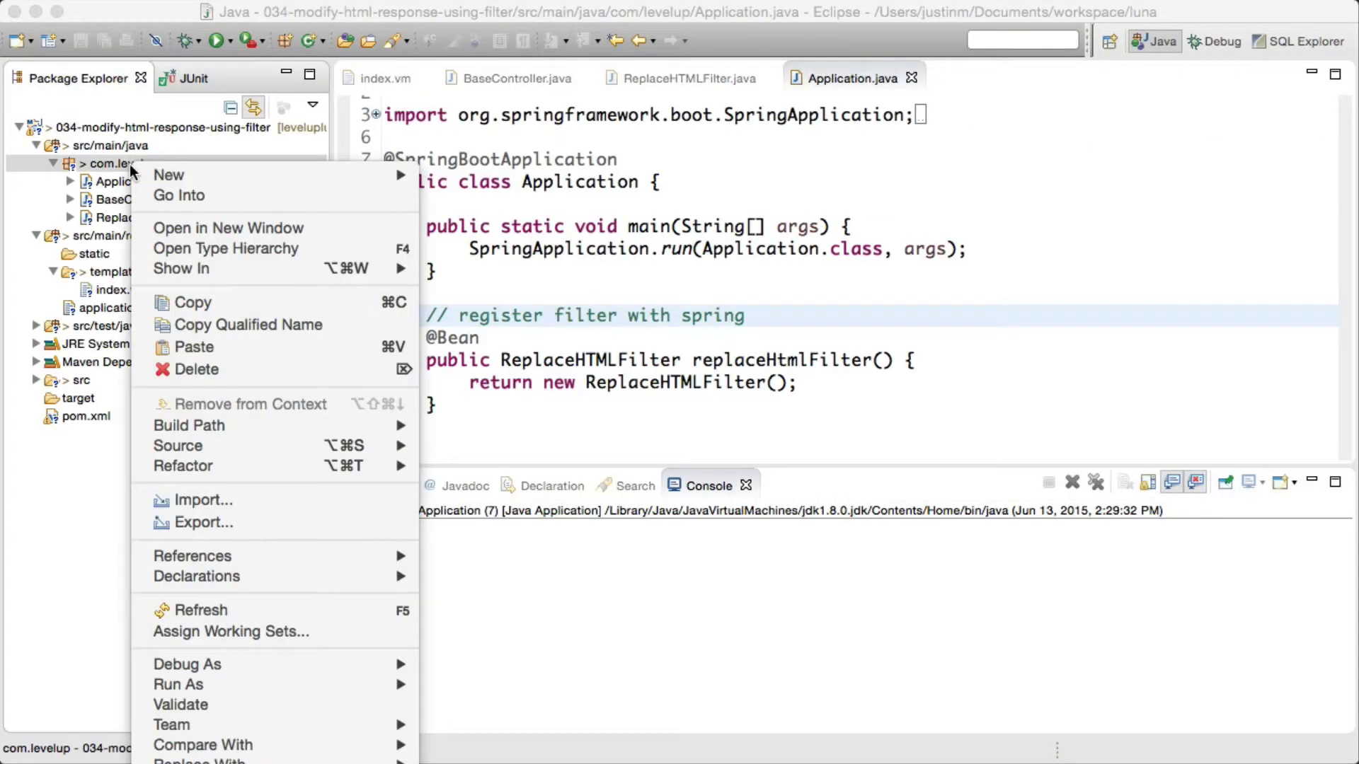
Create class HtmlResponseWrapper extending javax.servlet.http.HttpServletResponseWrapper in com.levelup
left_click(169, 175)
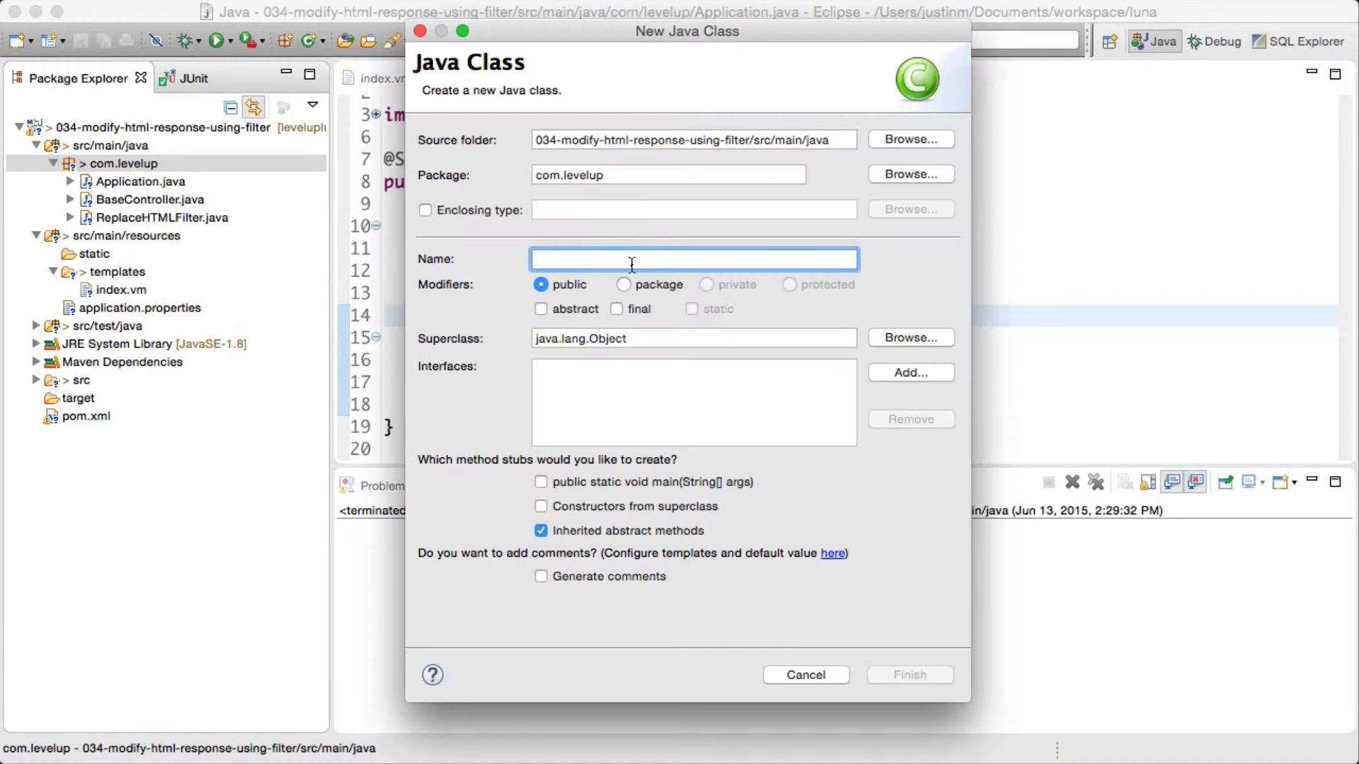
type("HtmlResponseWrapper")
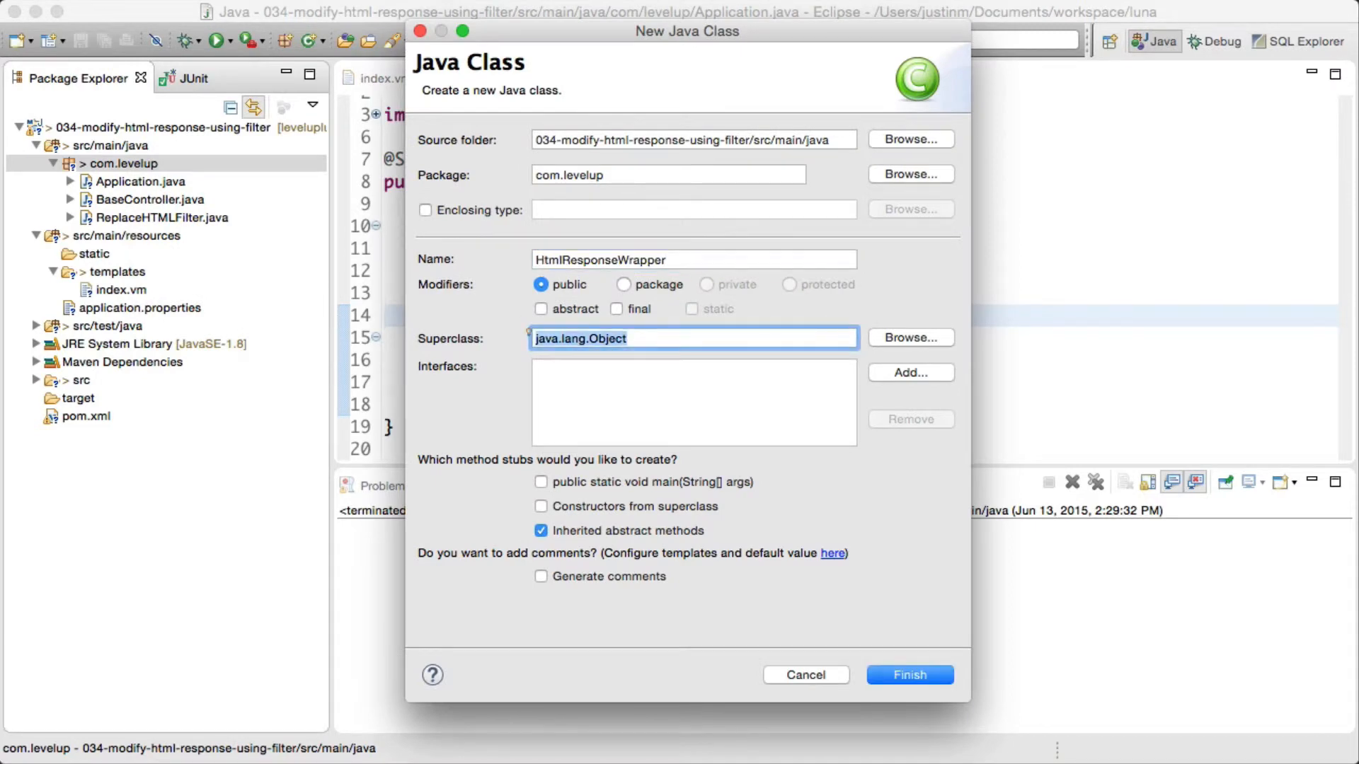
type("HttpServ")
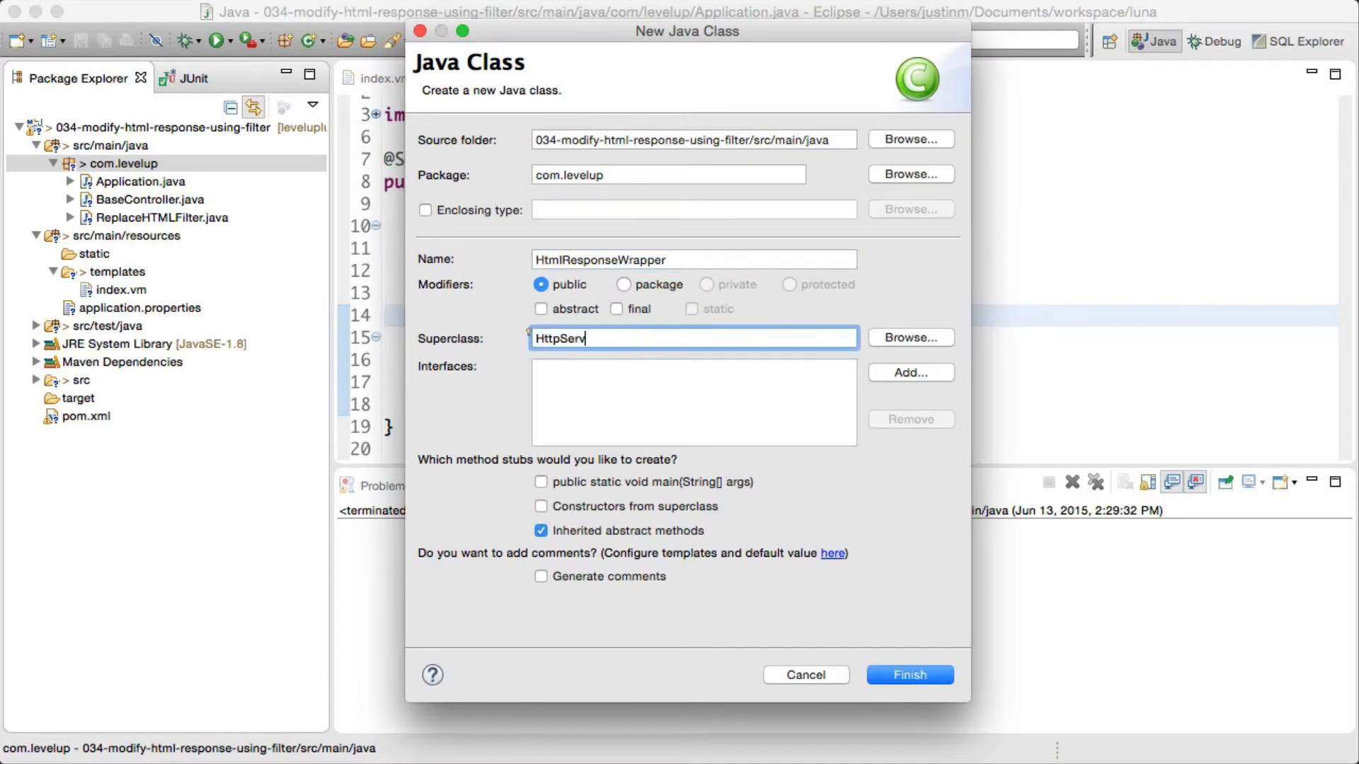
type("javax.servlet.http.HttpServletResponseWrapper")
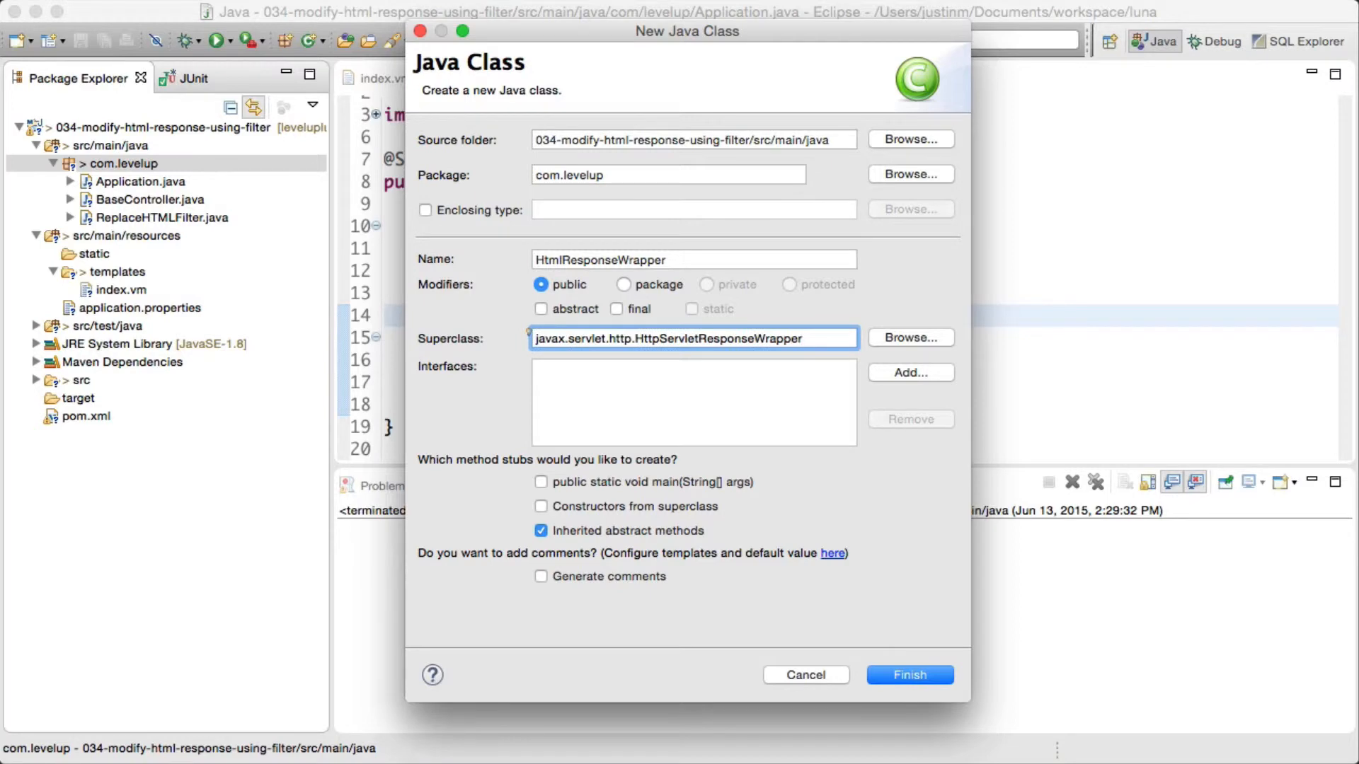
left_click(909, 675)
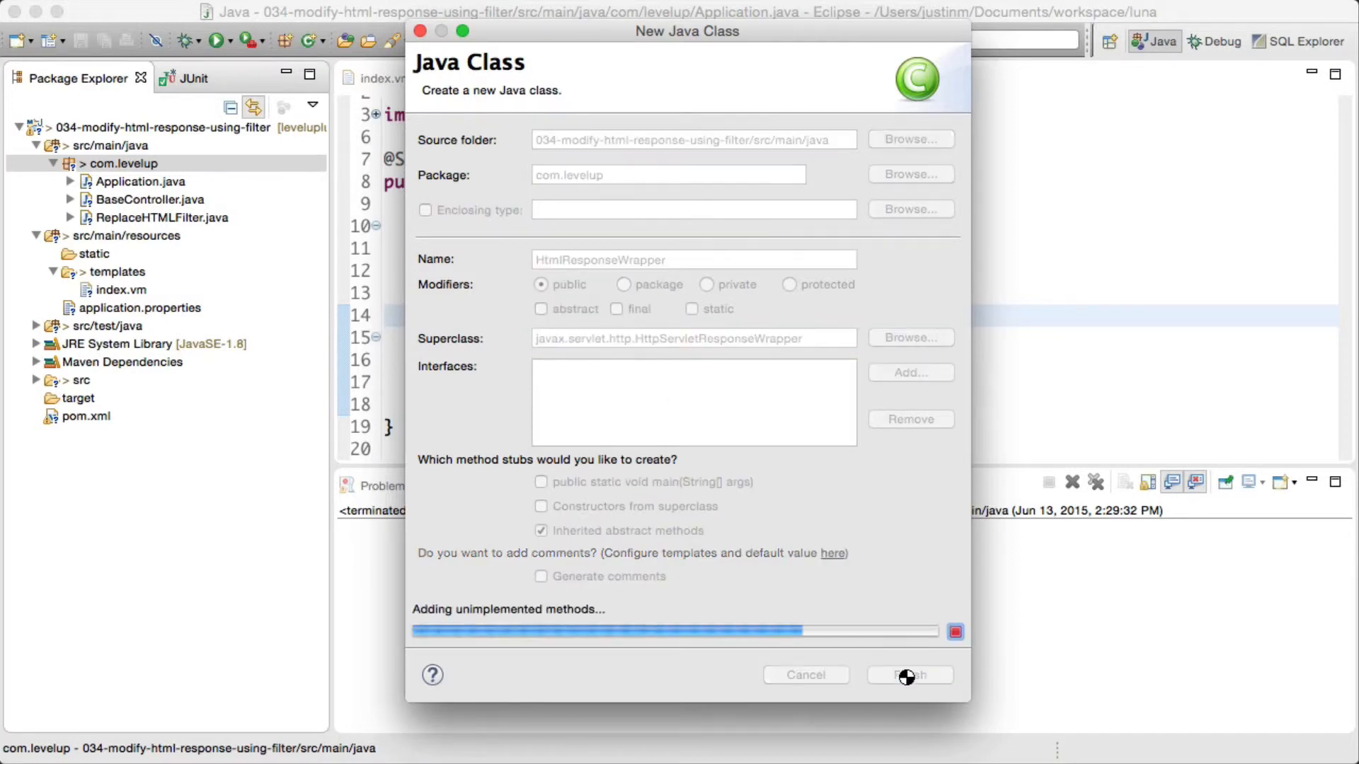
left_click(909, 674)
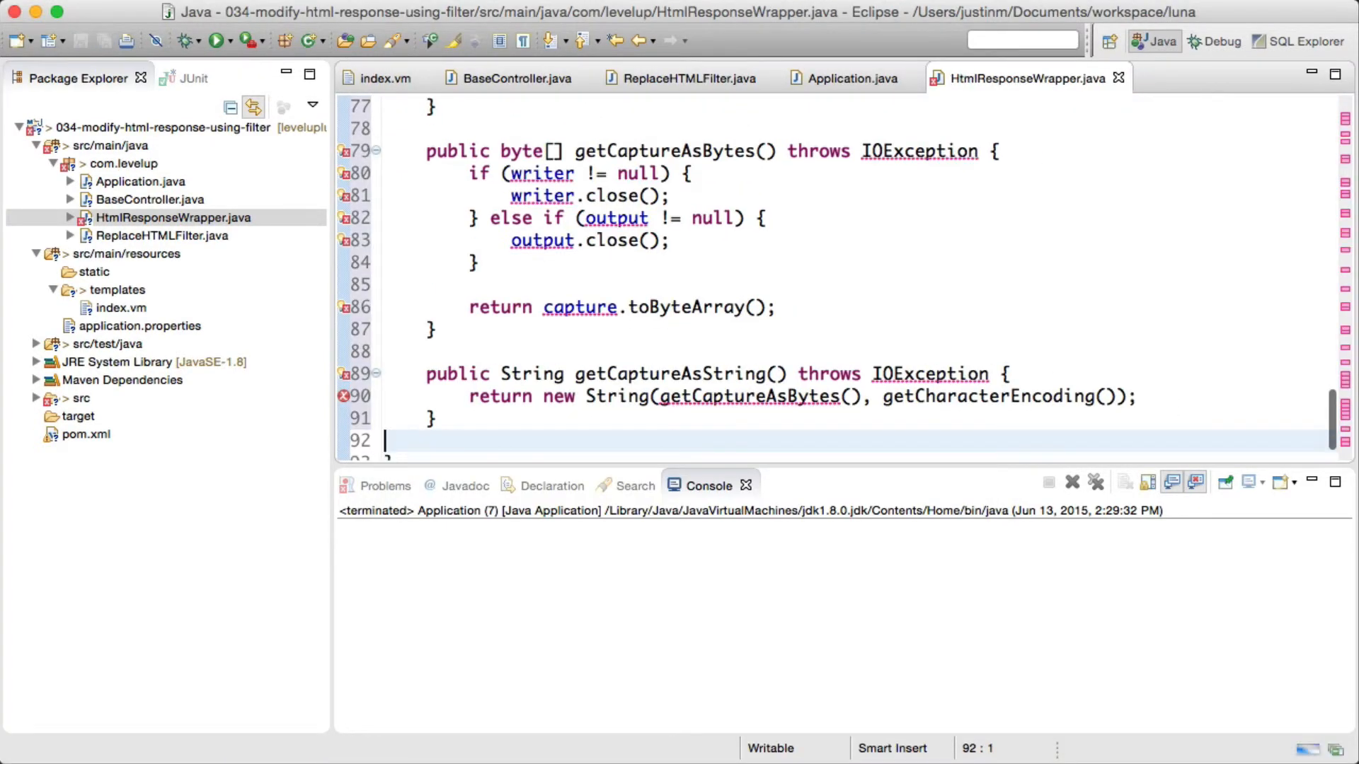
Organize imports in HtmlResponseWrapper, then bring up the ReplaceHTMLFilter source
key("cmd+shift+o")
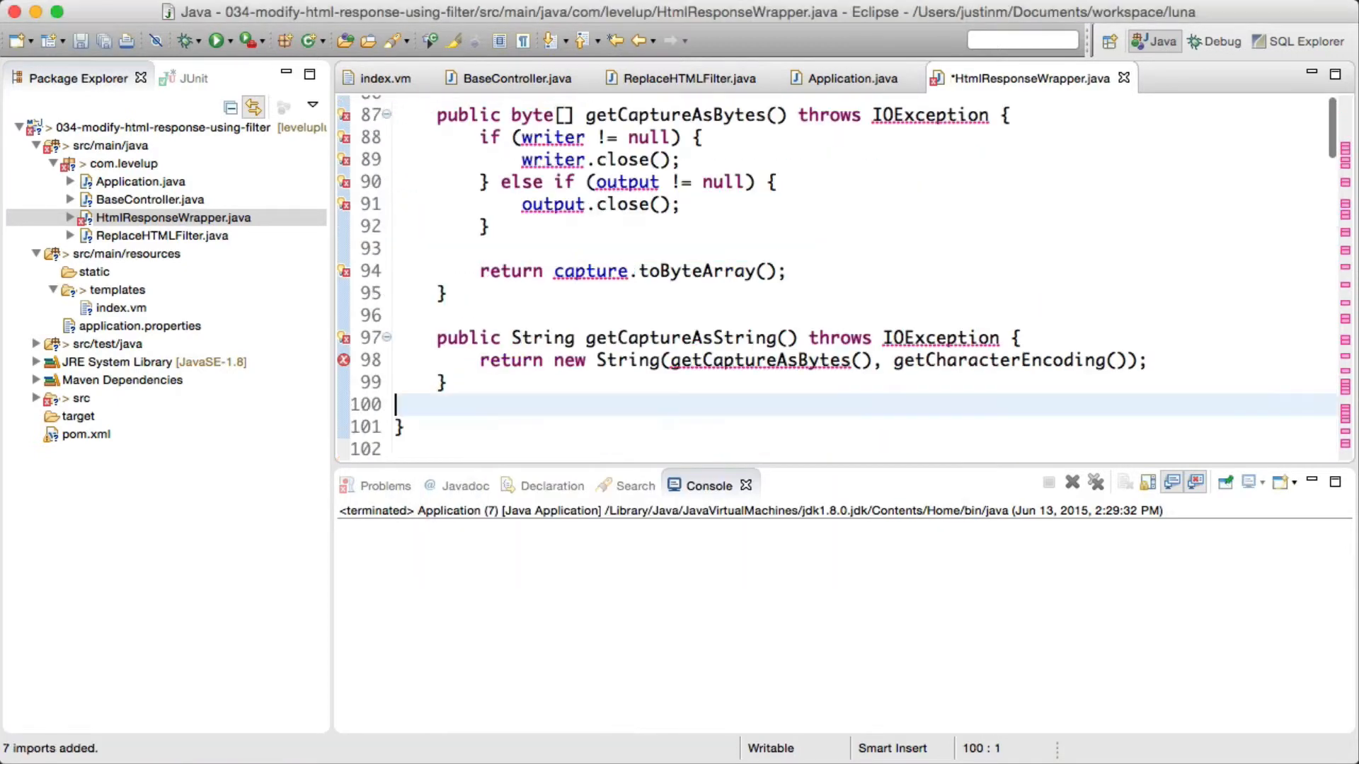
left_click(690, 78)
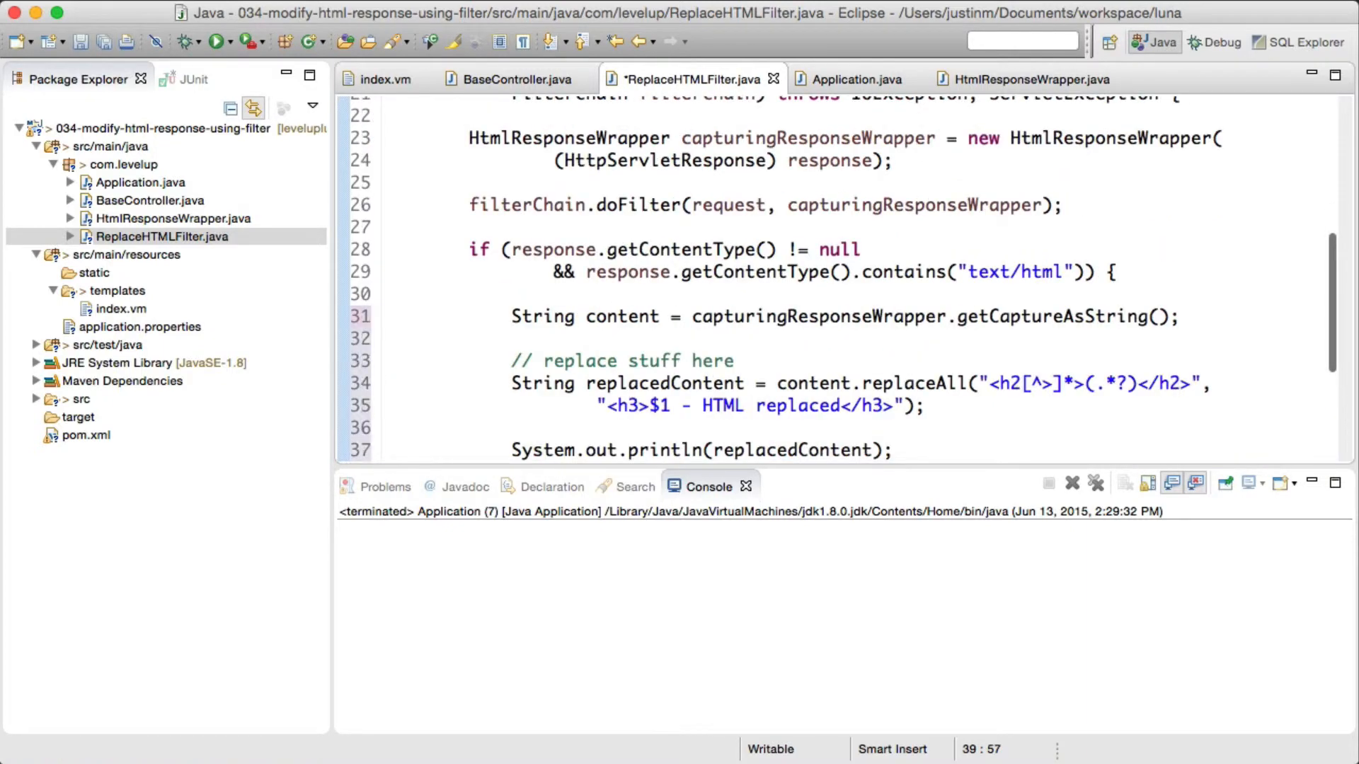
Add response.getWriter().write(replacedContent); to doFilter and run the Application class
type("response.getWriter().write(replacedContent);")
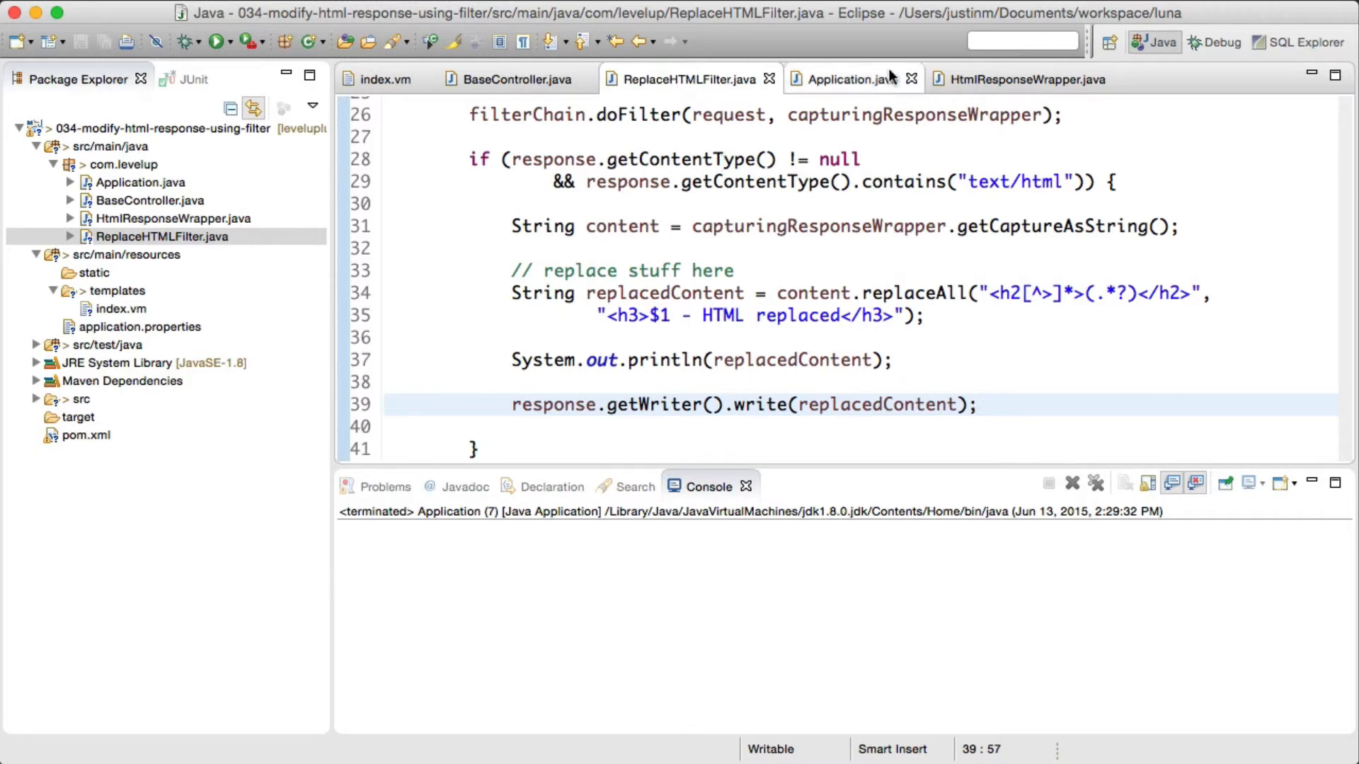
left_click(845, 79)
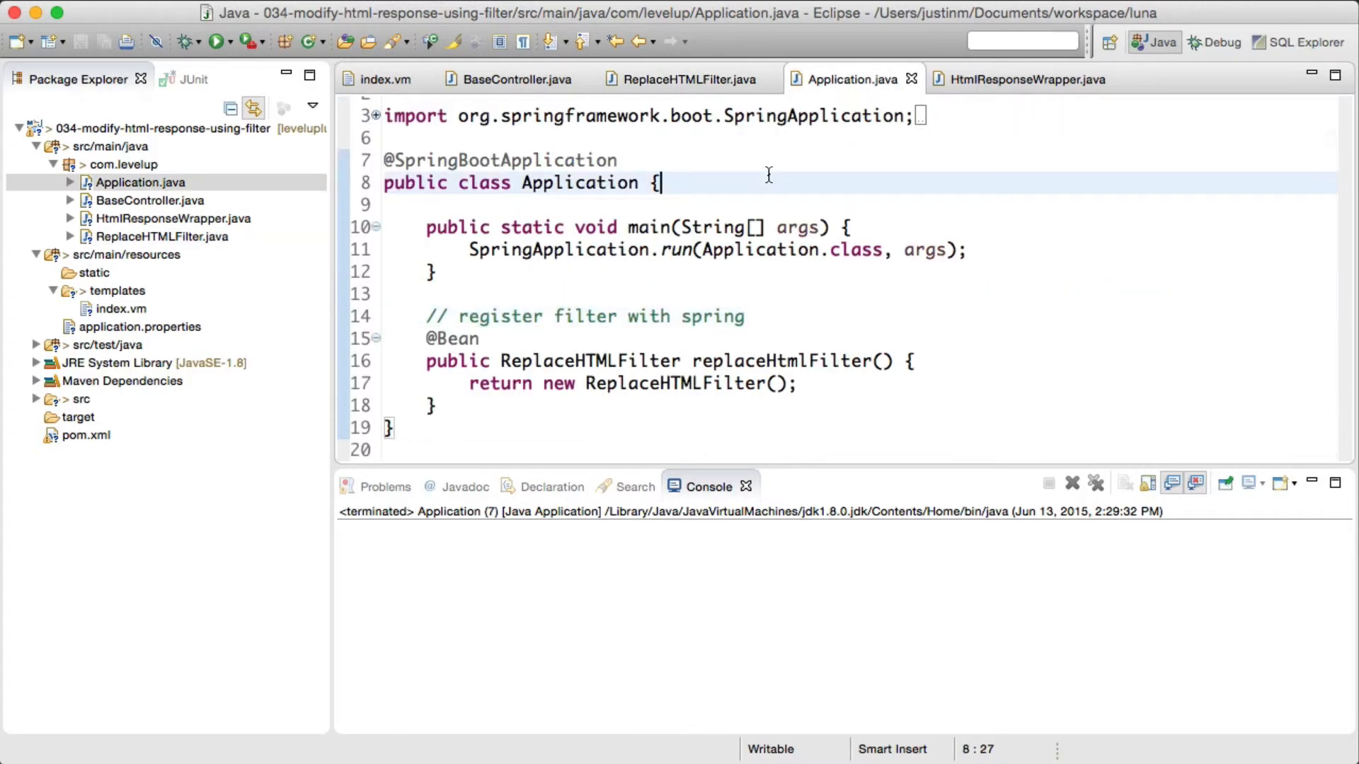
left_click(219, 42)
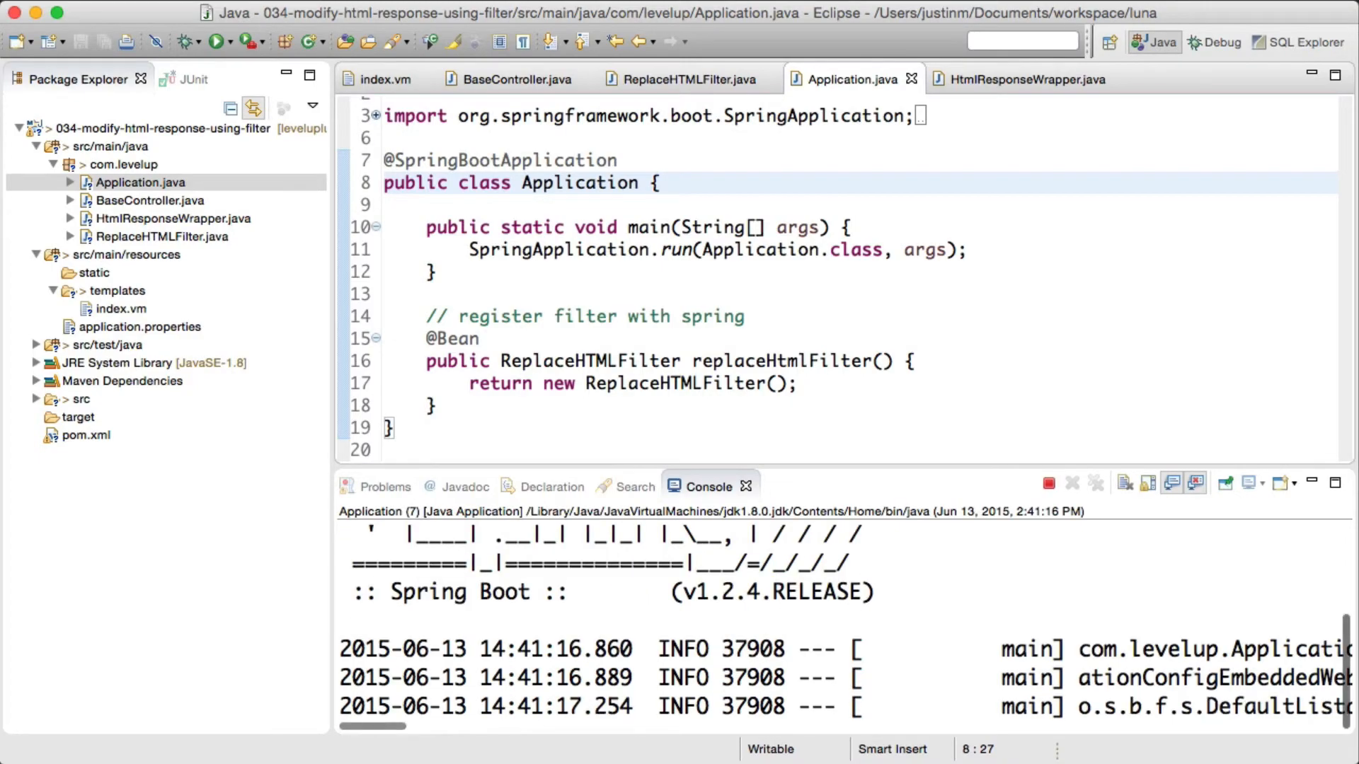